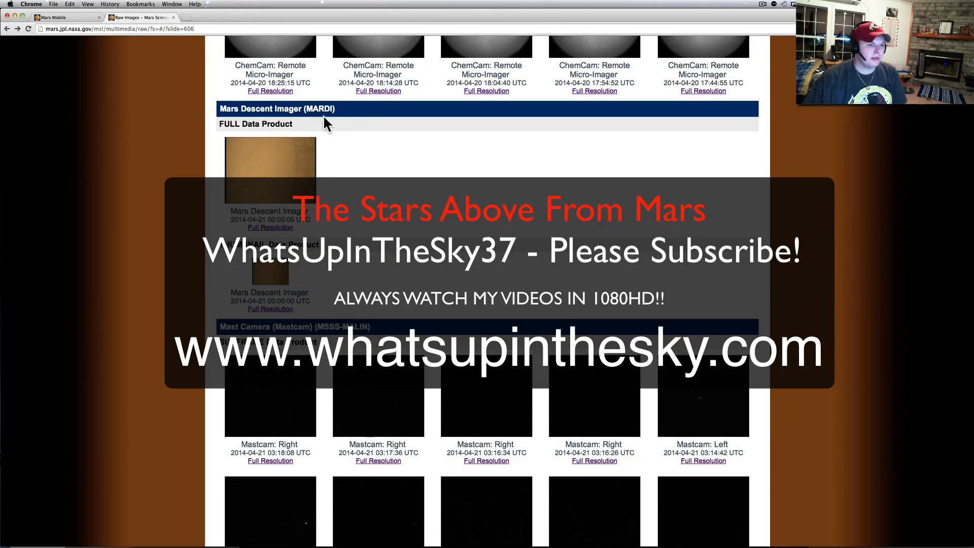
Scroll down to the Mastcam section with the dark night-sky star frames
scroll("down", 3)
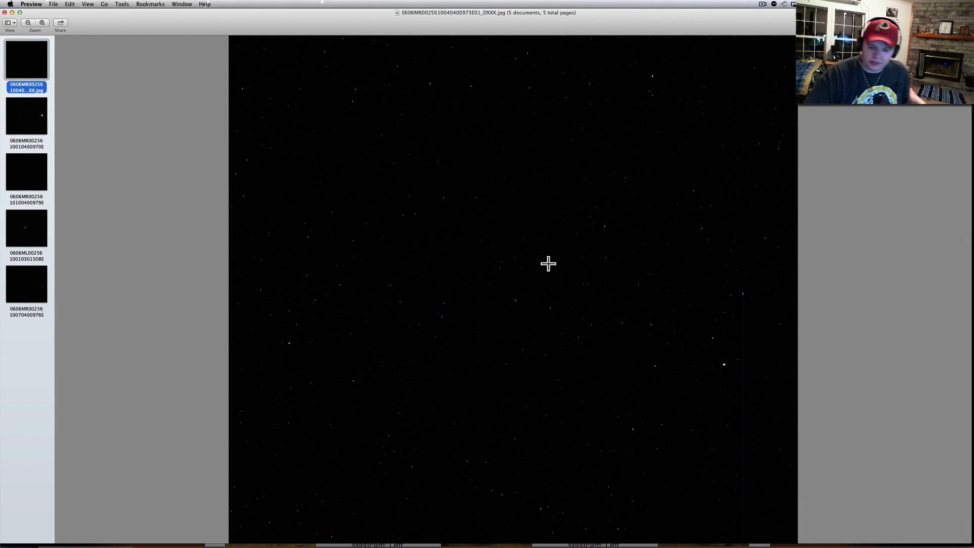
mouse_move(478, 329)
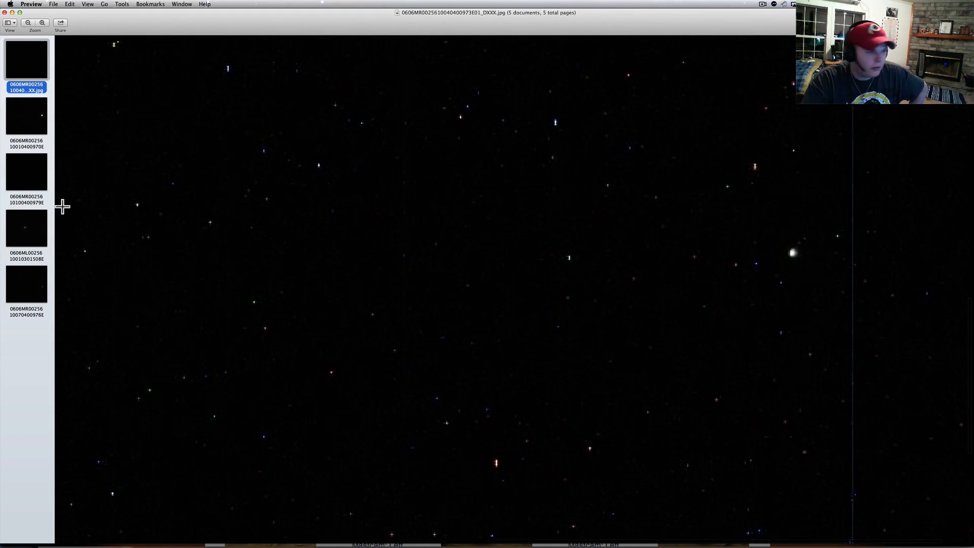
Switch to the third night-sky image, showing its faint stars
left_click(26, 115)
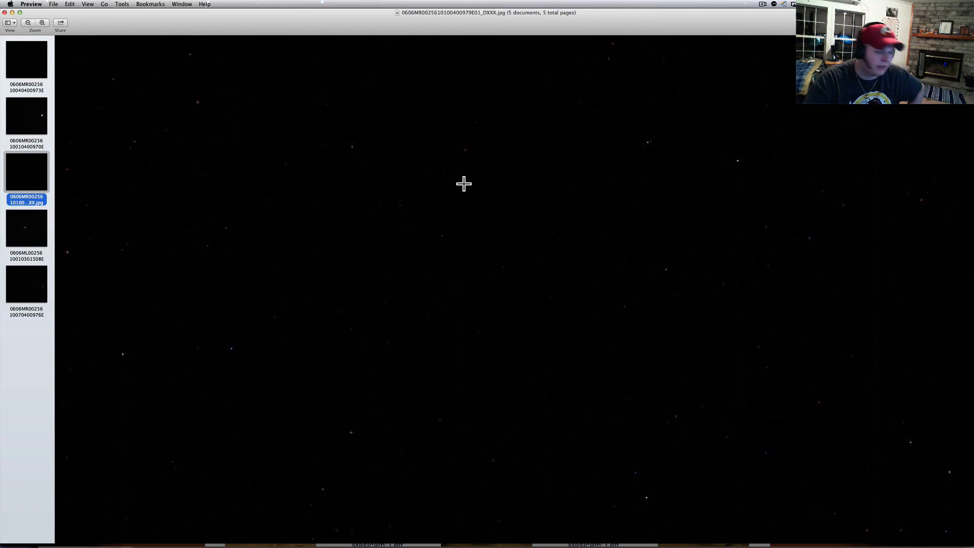
View the fourth star image, then the fifth with its bright object
left_click(26, 227)
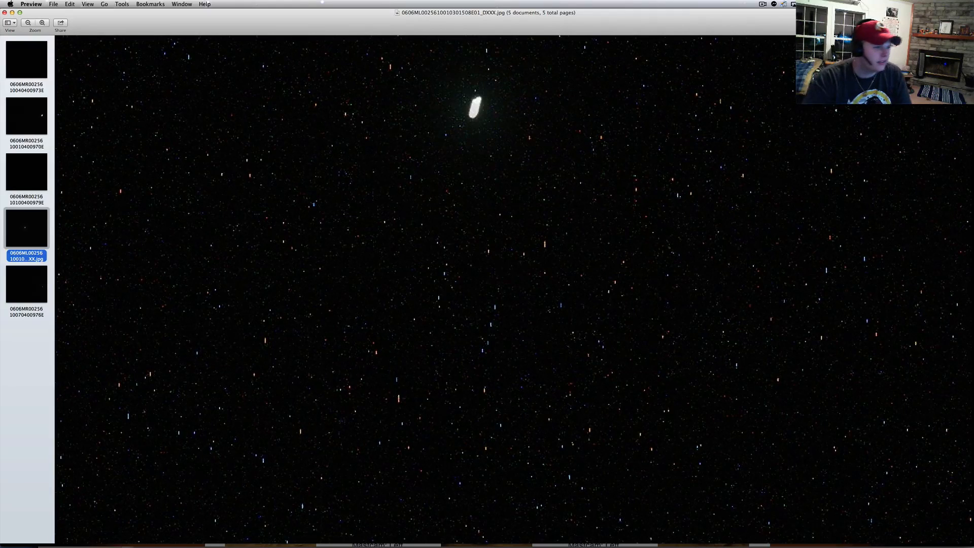
mouse_move(21, 152)
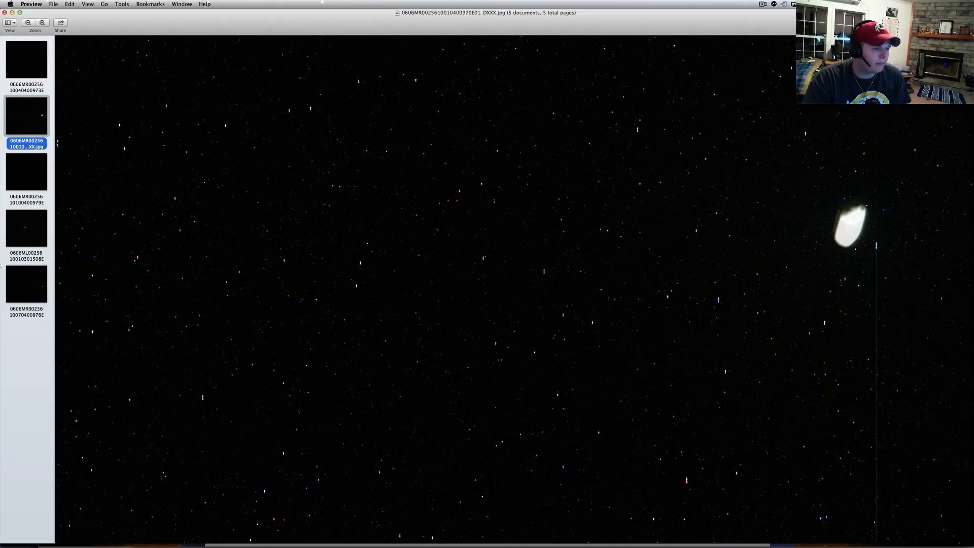
left_click(26, 282)
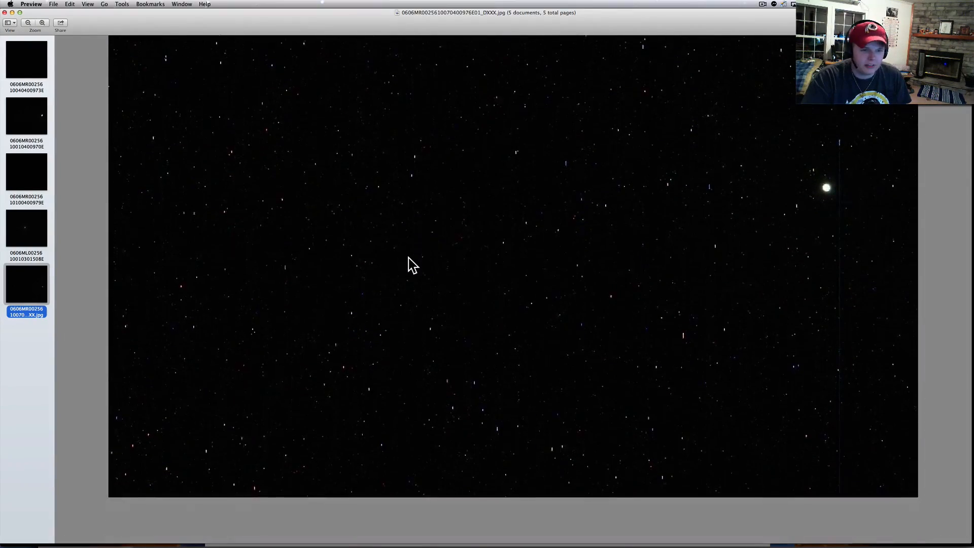
Flip through the fourth, second, fifth and second images, ending on the fourth
left_click(26, 227)
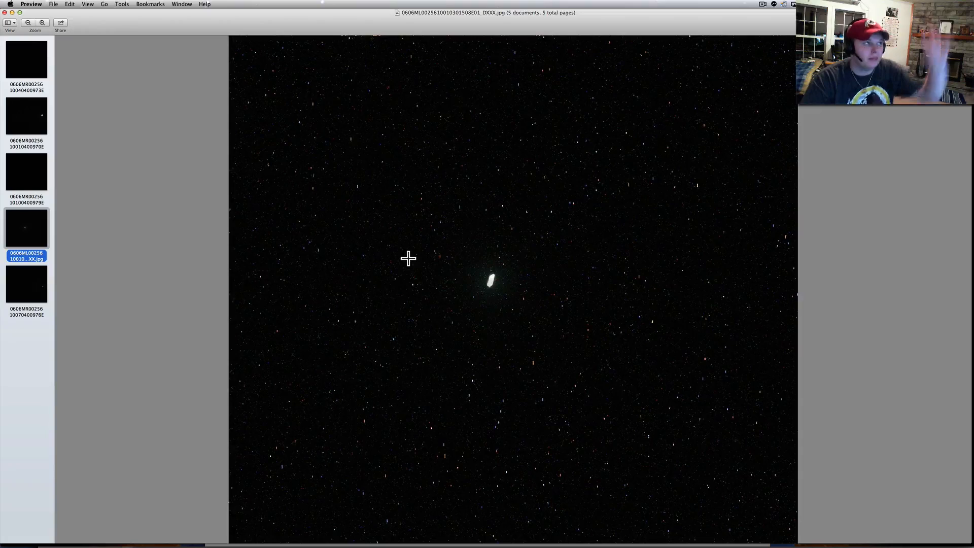
mouse_move(397, 255)
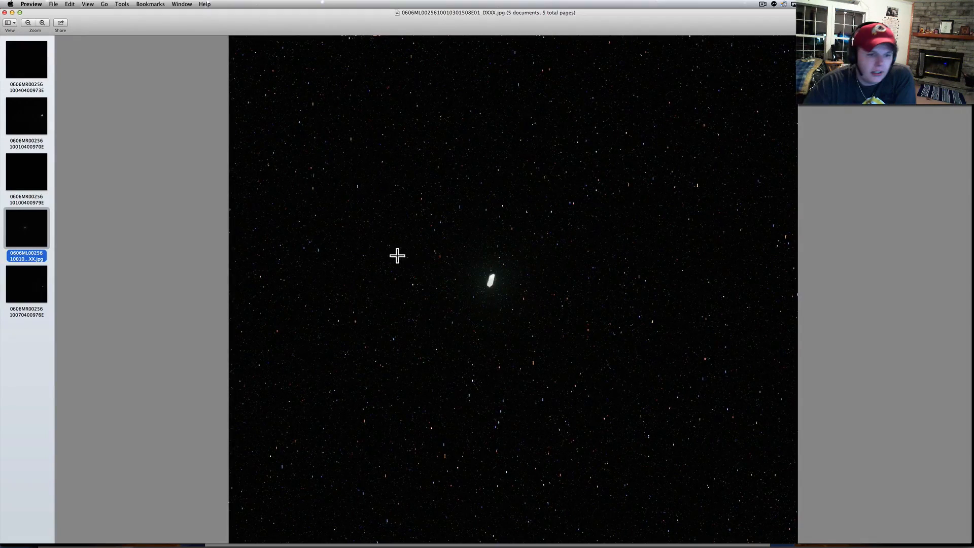
left_click(26, 115)
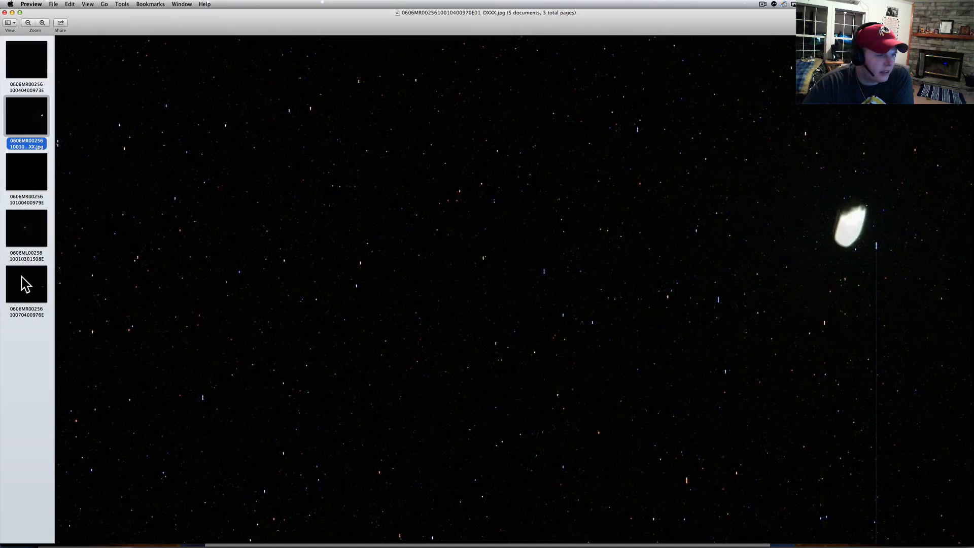
left_click(26, 283)
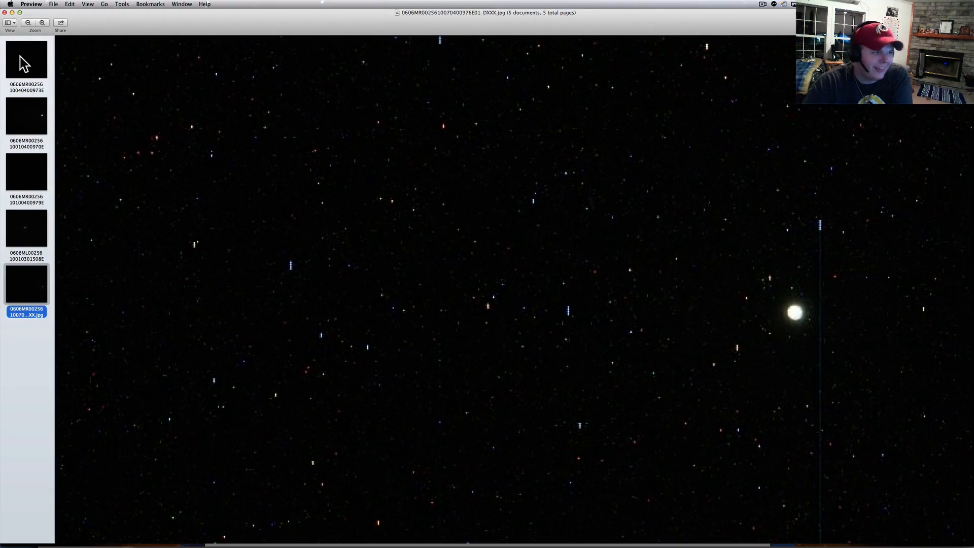
left_click(26, 116)
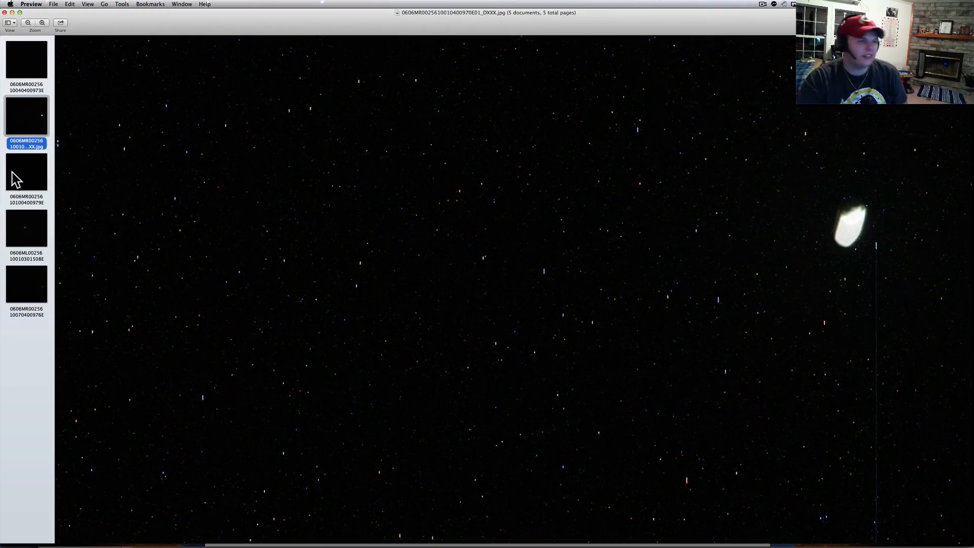
left_click(26, 227)
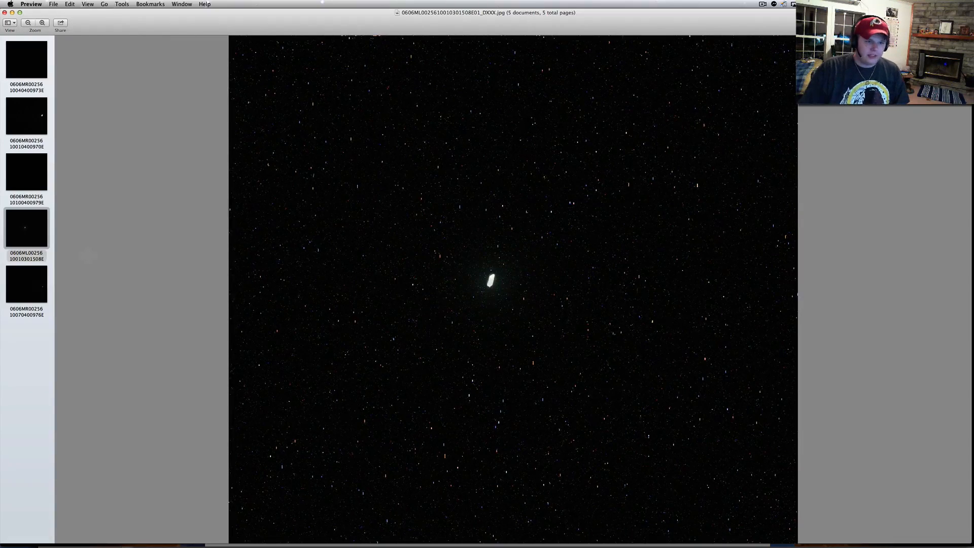
mouse_move(276, 488)
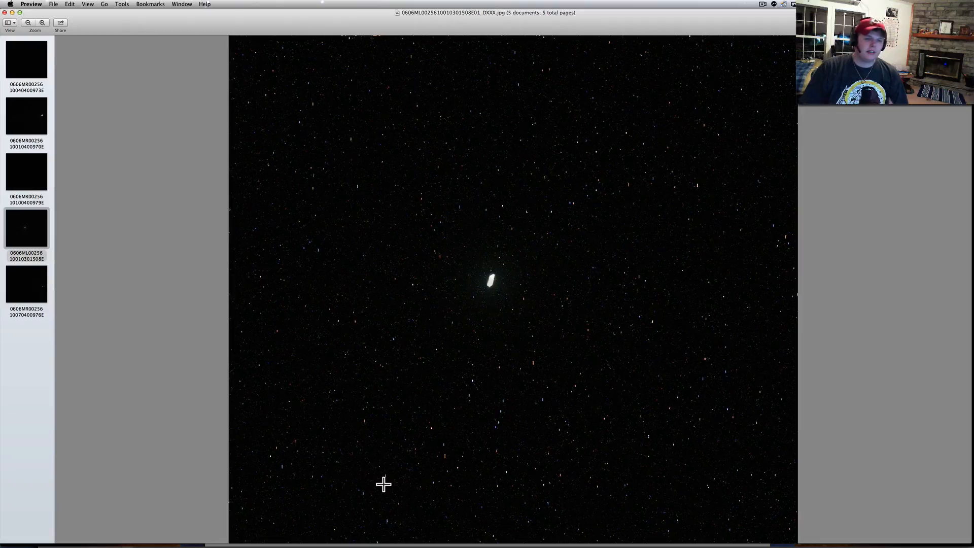
mouse_move(369, 268)
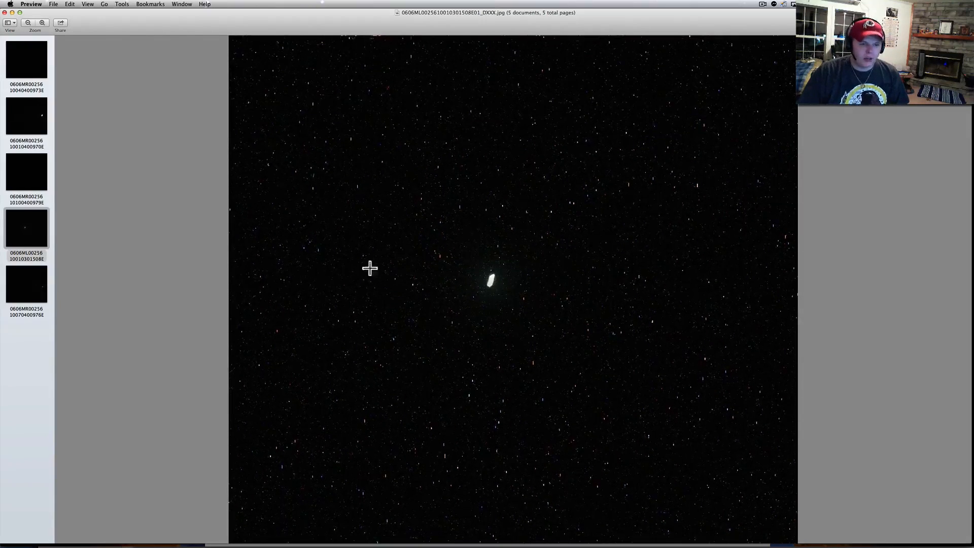
mouse_move(395, 270)
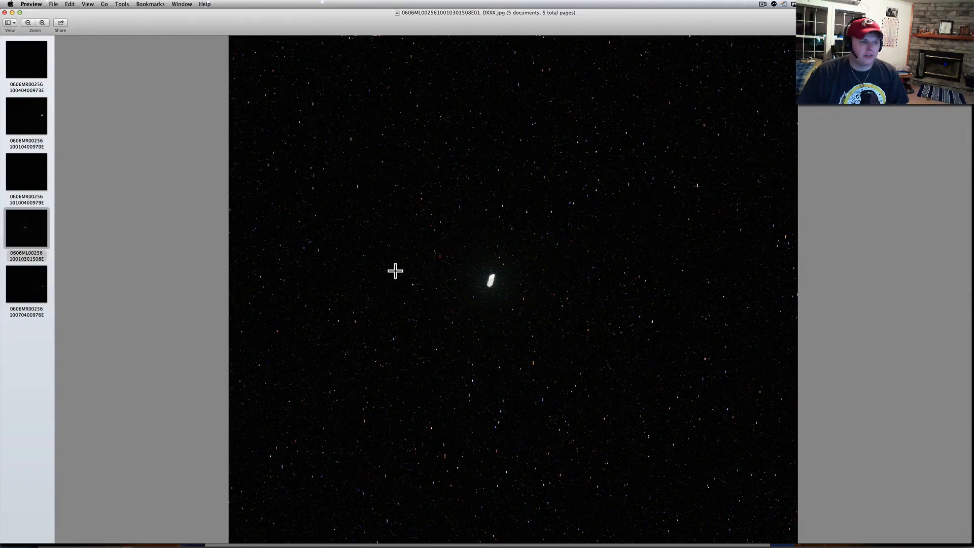
mouse_move(405, 252)
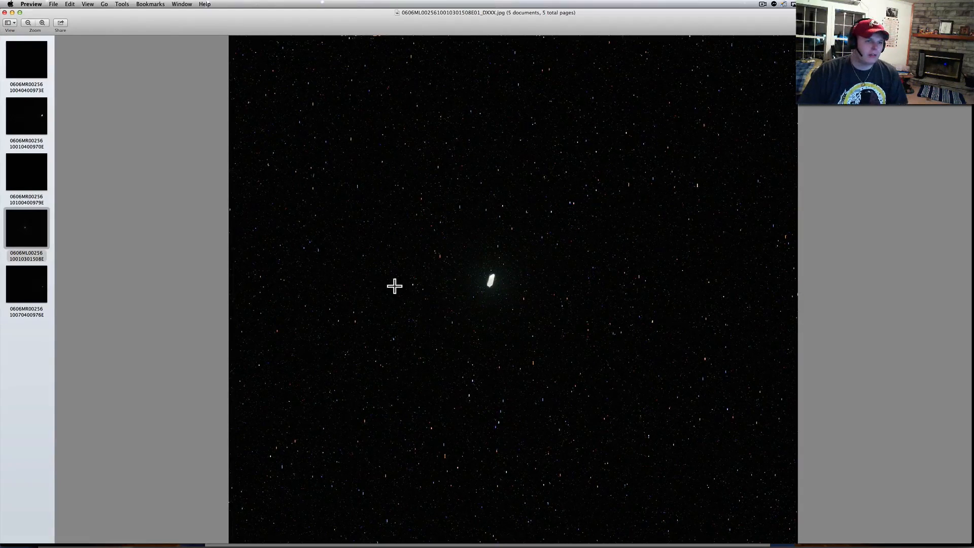
mouse_move(398, 277)
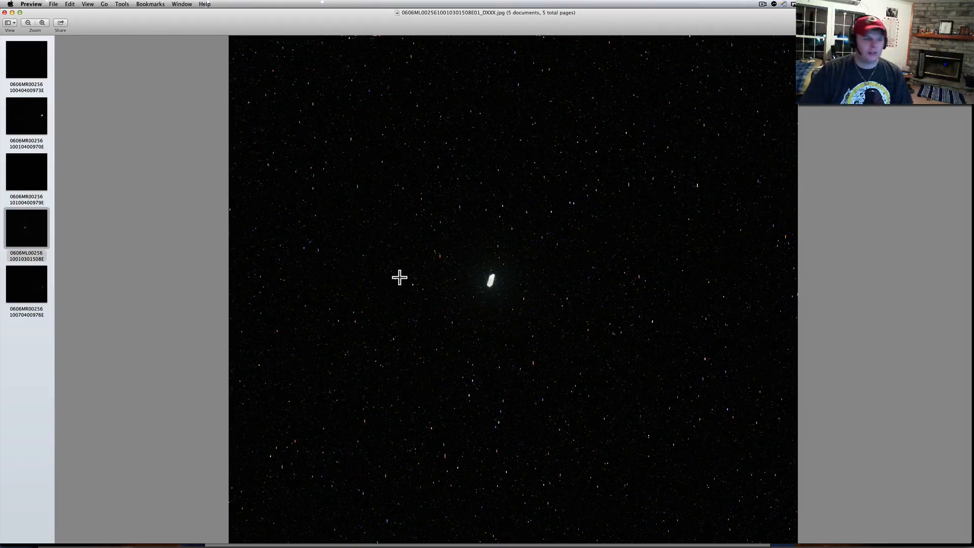
mouse_move(403, 295)
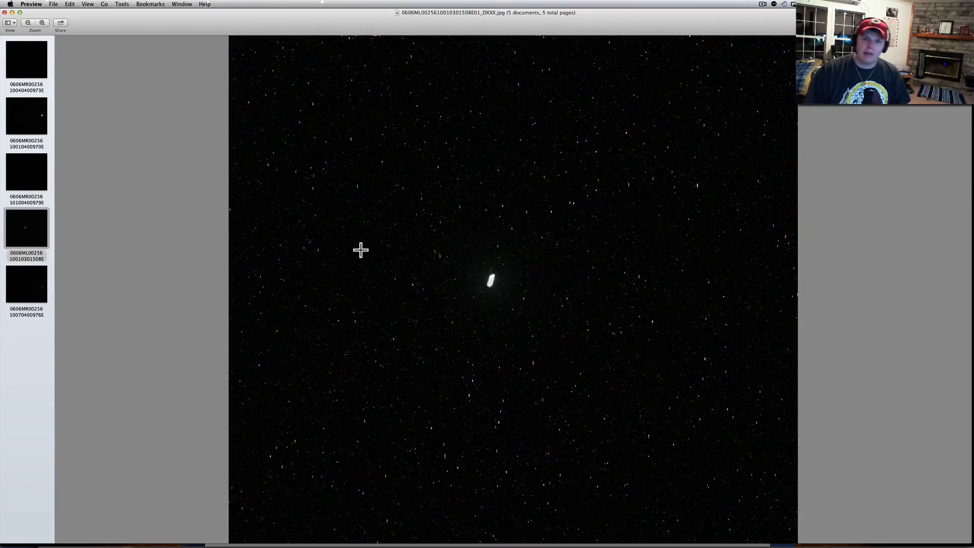
Use the controls at the top of the screen while viewing the fourth image
left_click(761, 4)
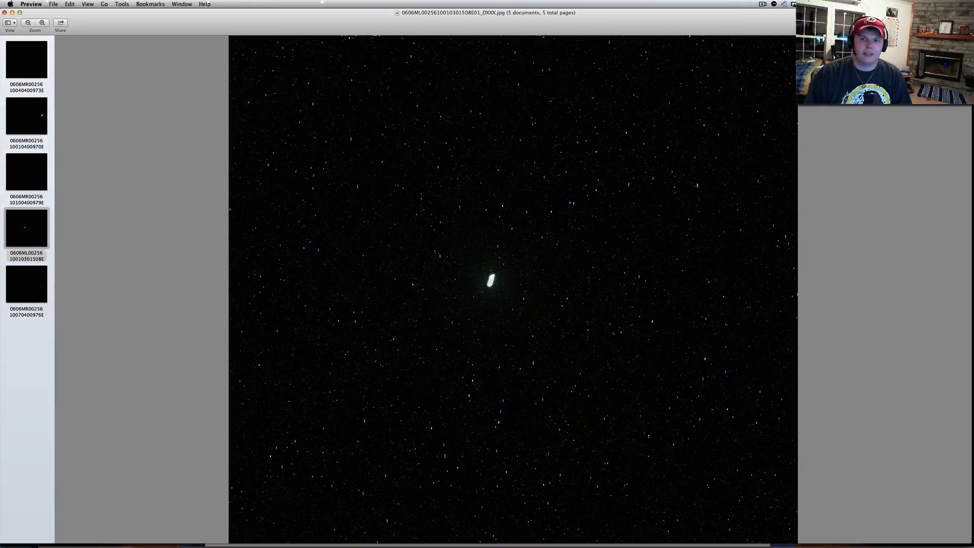
left_click(762, 4)
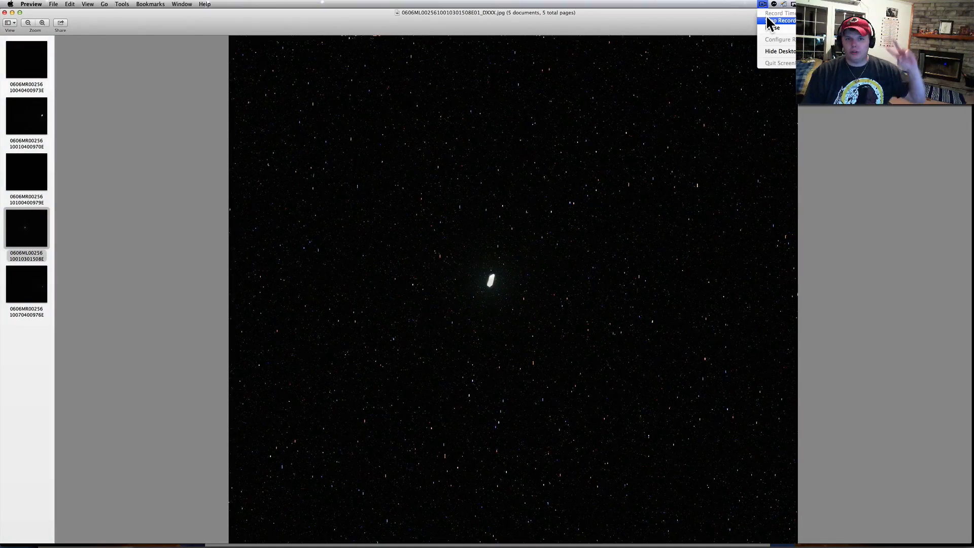